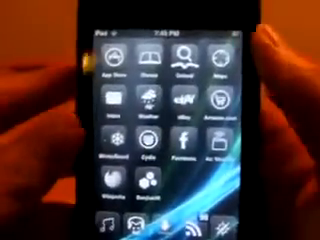
scroll("left", 3)
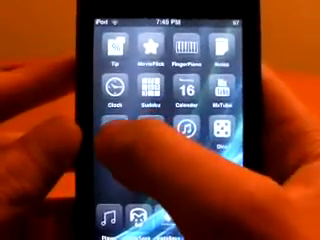